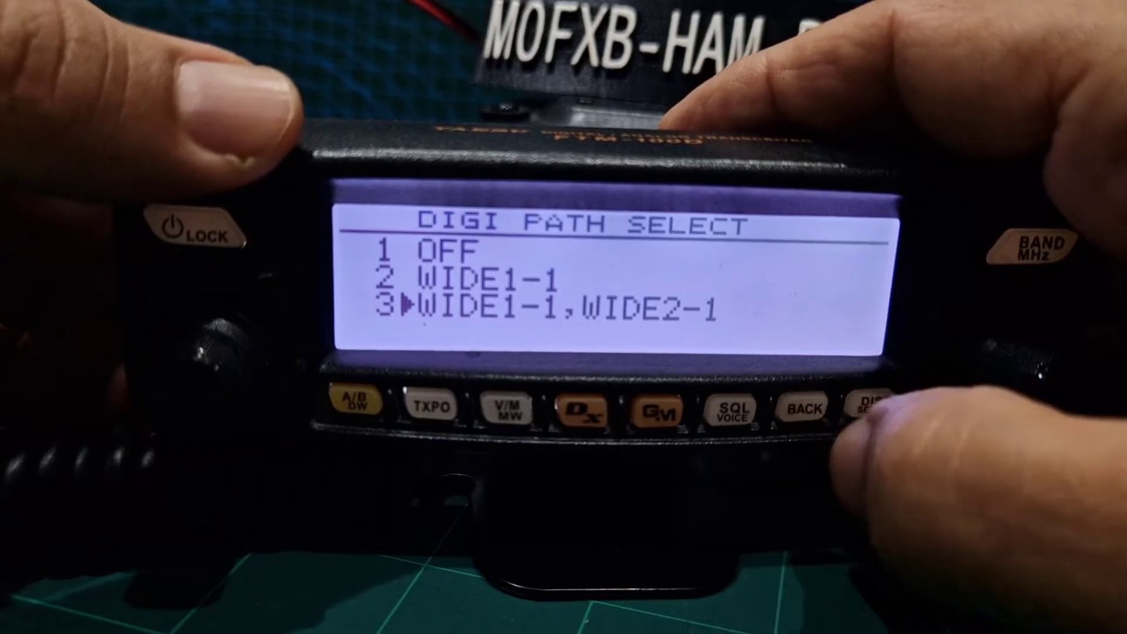
- Confirm digipeater path option 3, WIDE1-1,WIDE2-1, returning to the APRS setup list
{"action": "left_click", "coordinate": [804, 411]}
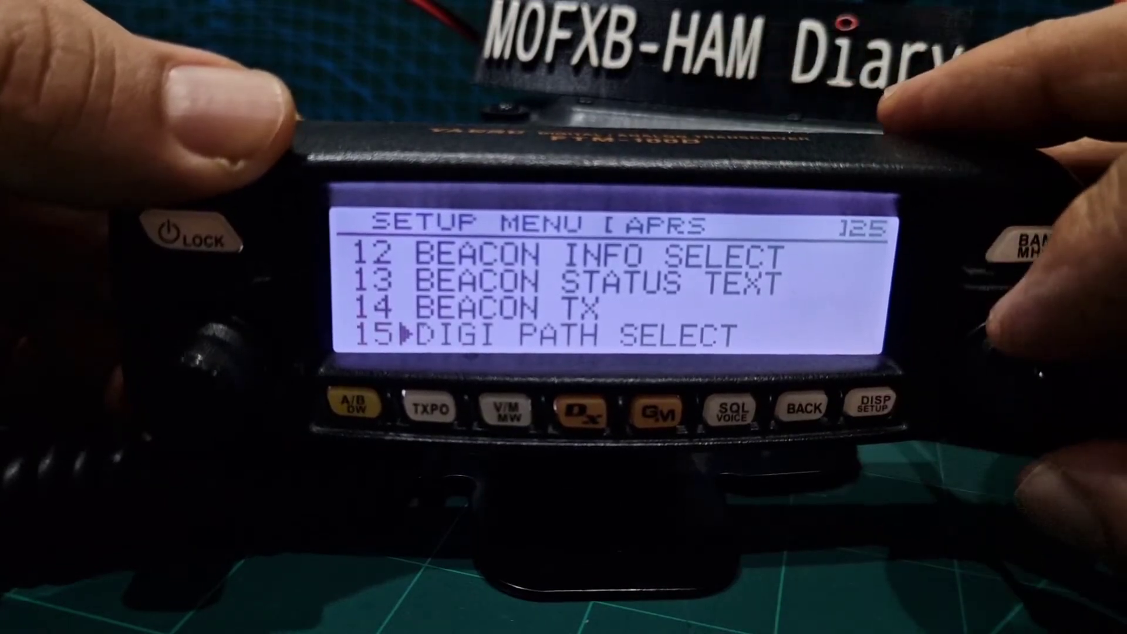